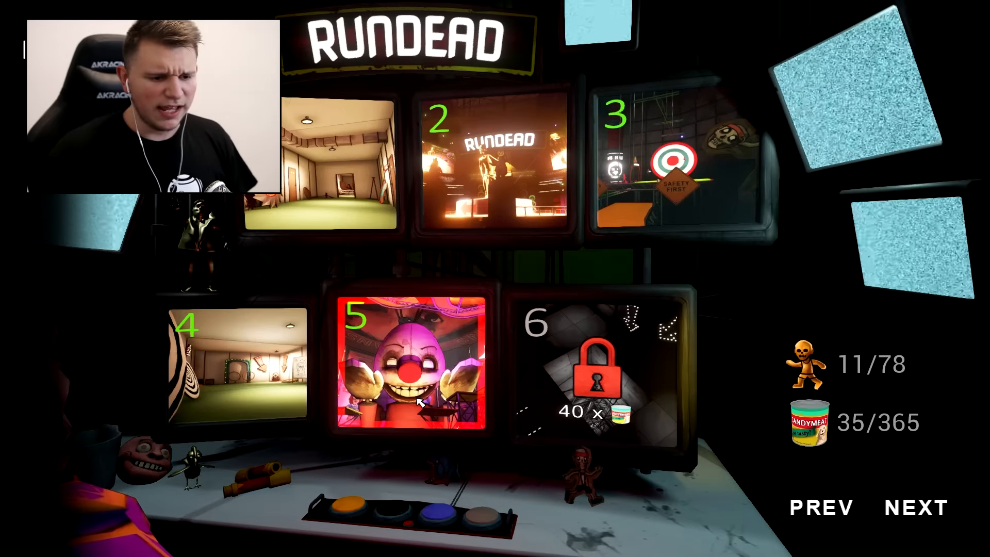
Step: Select level 5 'Everybody Loves Clowns' from the level list and start it
{"action": "left_click", "coordinate": [414, 364]}
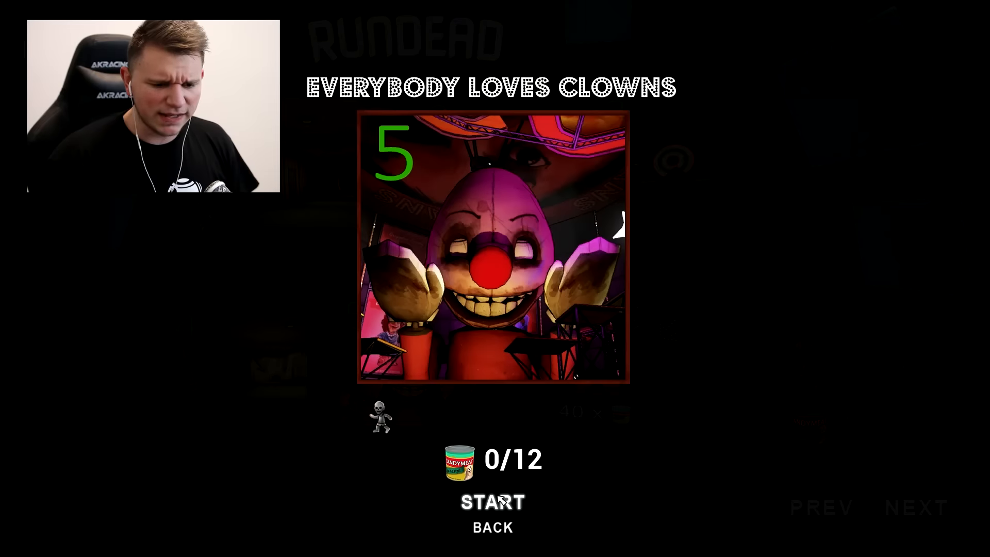
{"action": "left_click", "coordinate": [492, 502]}
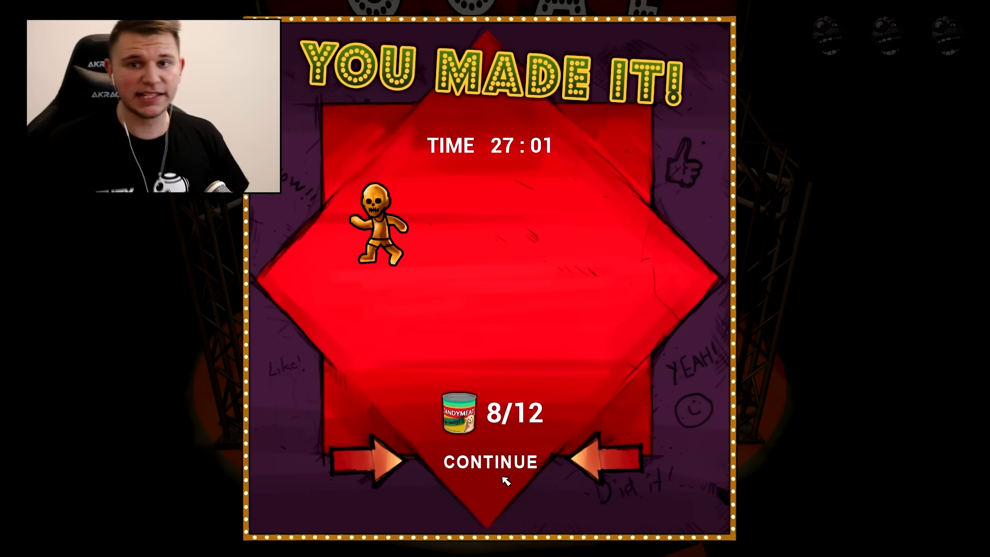
Step: Continue from the 'You Made It' results (27:01, 8/12 cans) to load the next level
{"action": "left_click", "coordinate": [493, 461]}
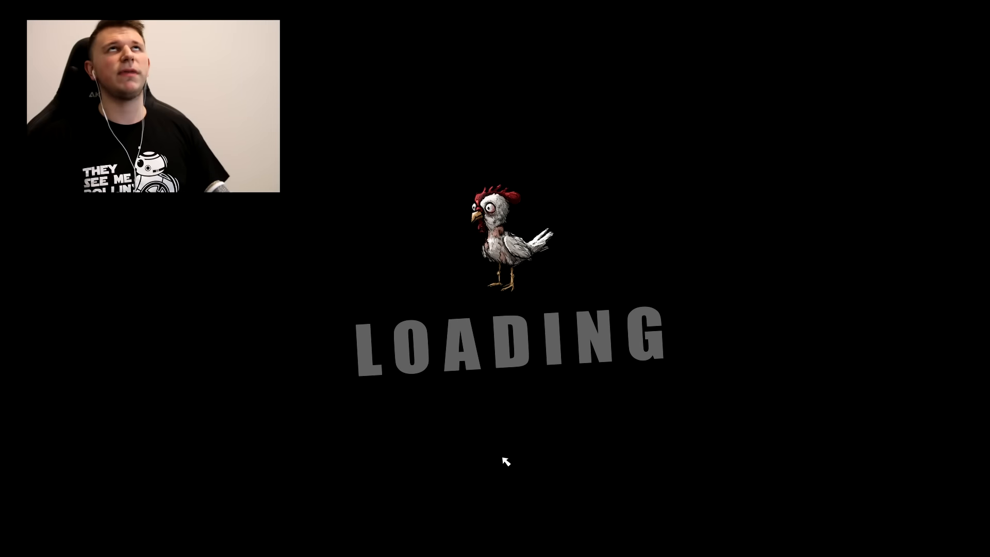